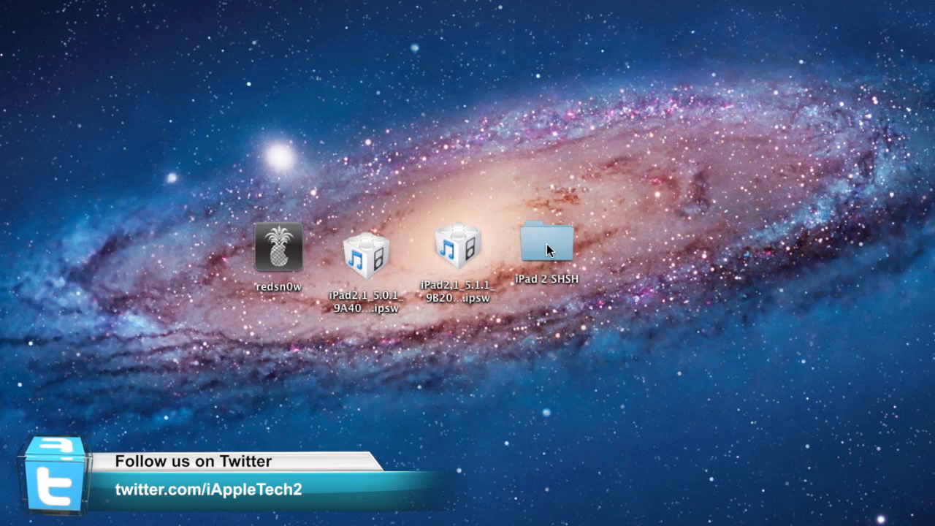
Step: Launch the redsn0w app from its desktop icon
left_click(277, 248)
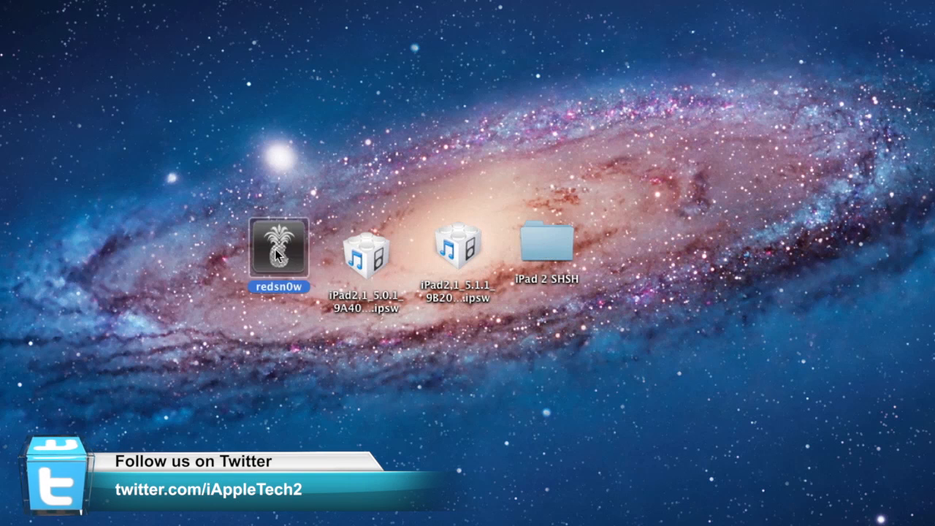
double_click(279, 248)
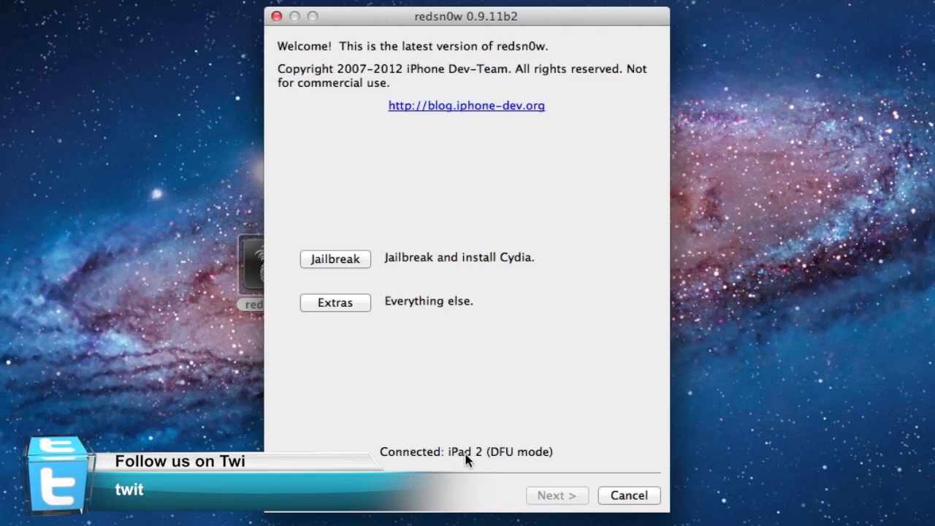
Step: Navigate through Extras and Even more to reach the Restore page
left_click(335, 303)
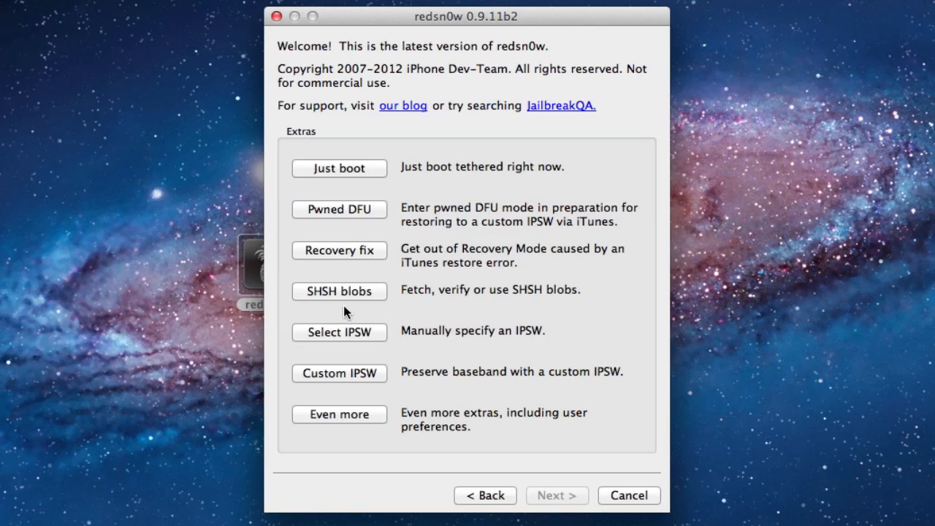
left_click(339, 415)
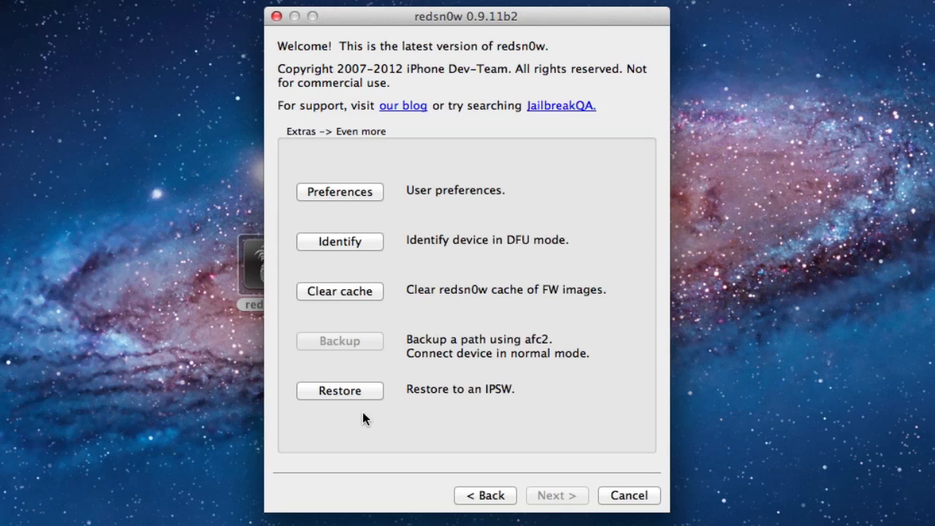
left_click(339, 390)
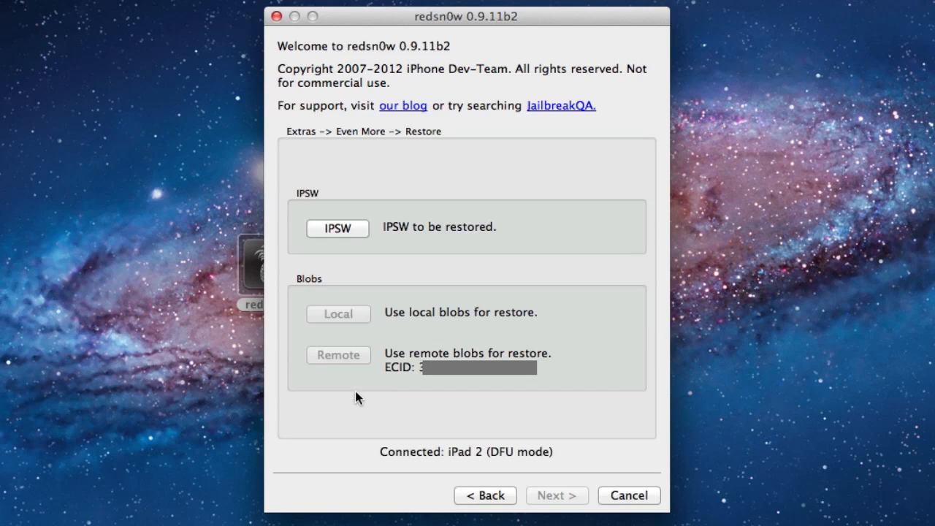
mouse_move(426, 241)
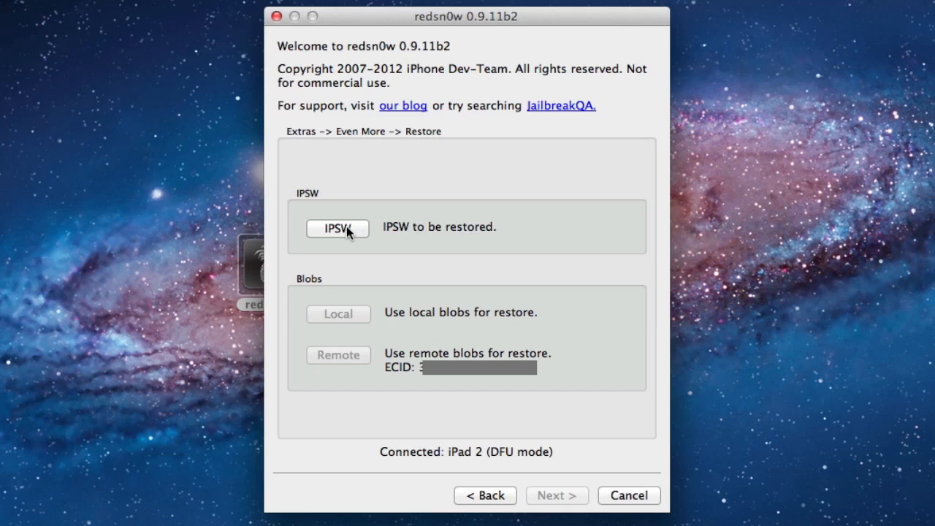
Step: Choose iPad2,1_5.0.1_9A405_Restore.ipsw from the iPad 2 SHSH folder as the restore firmware
left_click(338, 228)
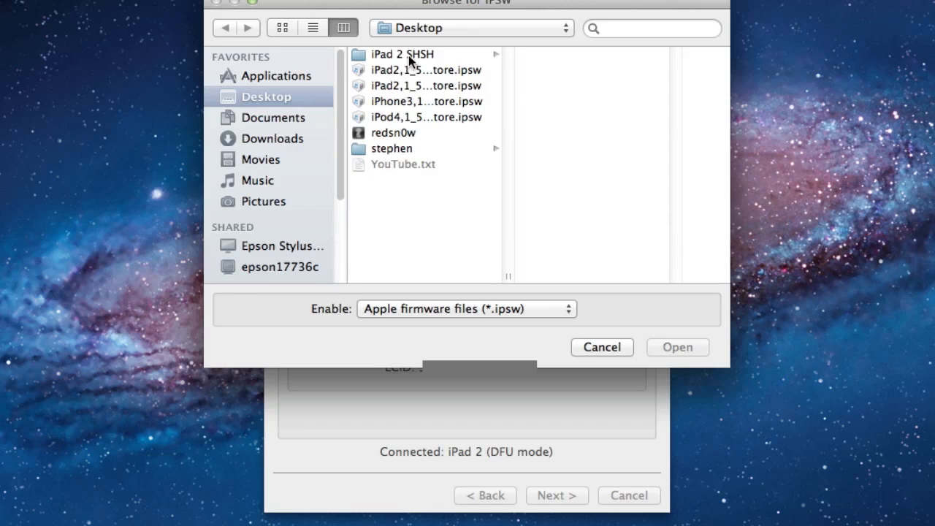
left_click(400, 54)
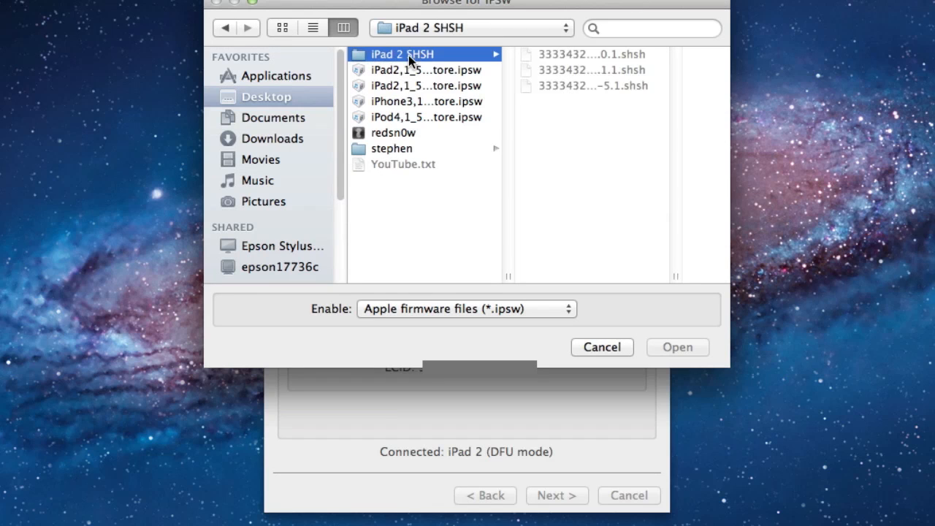
left_click(426, 85)
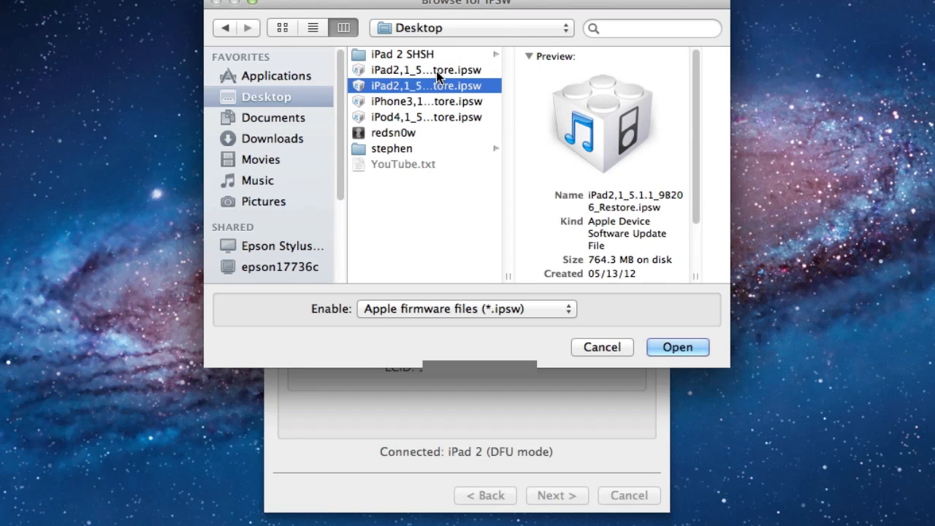
left_click(424, 70)
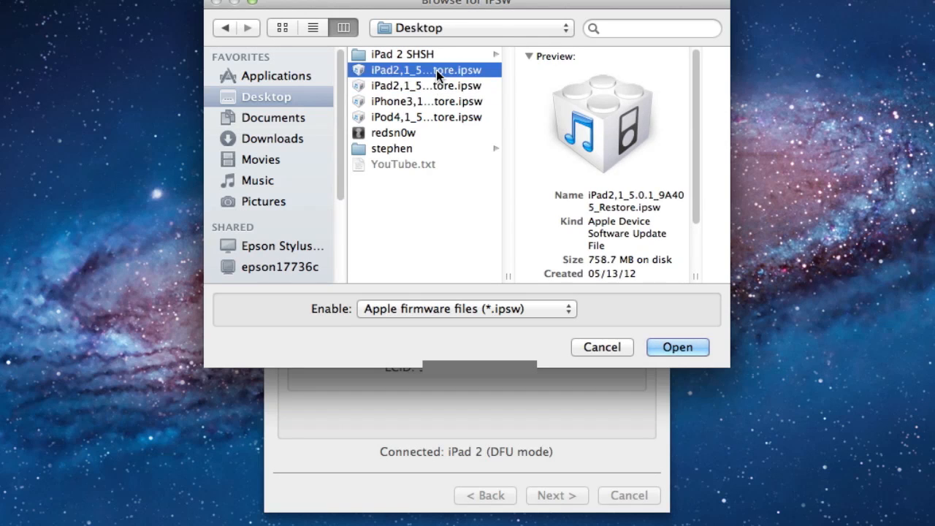
mouse_move(486, 100)
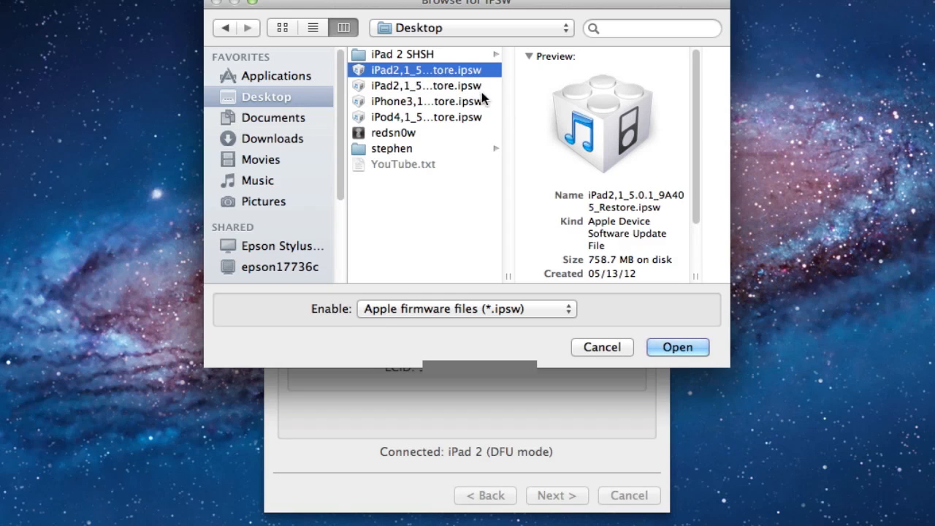
left_click(676, 348)
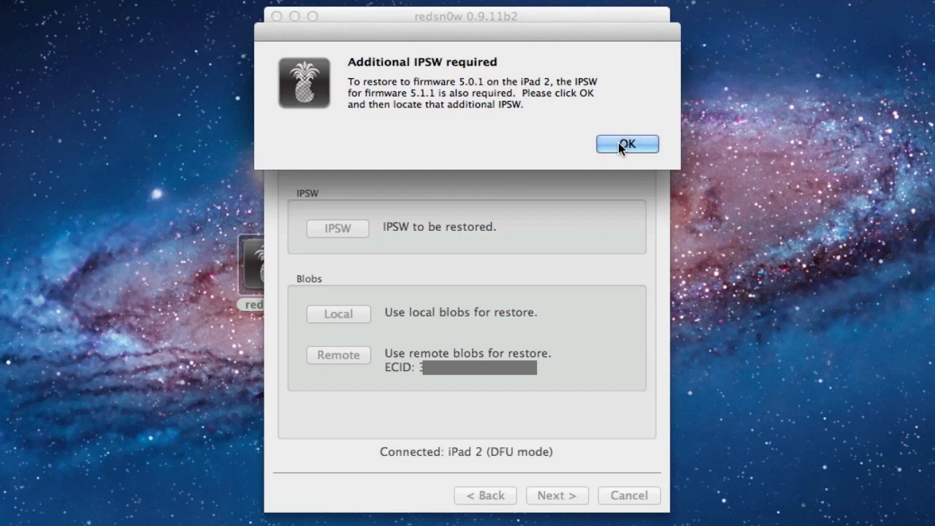
Step: Acknowledge the 5.1.1 requirement and supply the iPad 2 5.1.1 IPSW as well
left_click(627, 144)
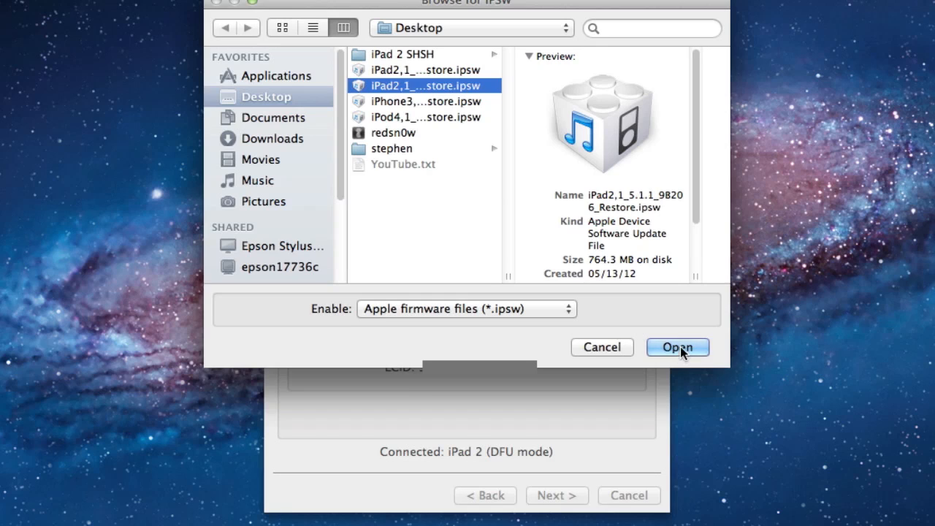
left_click(675, 348)
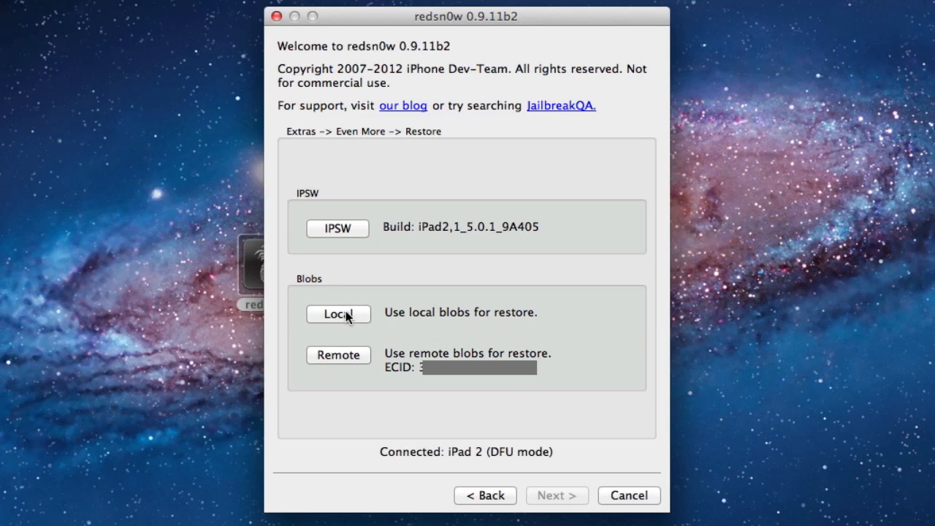
Step: Load the locally saved 5.0.1 .shsh blob from the iPad 2 SHSH folder for the restore
left_click(339, 313)
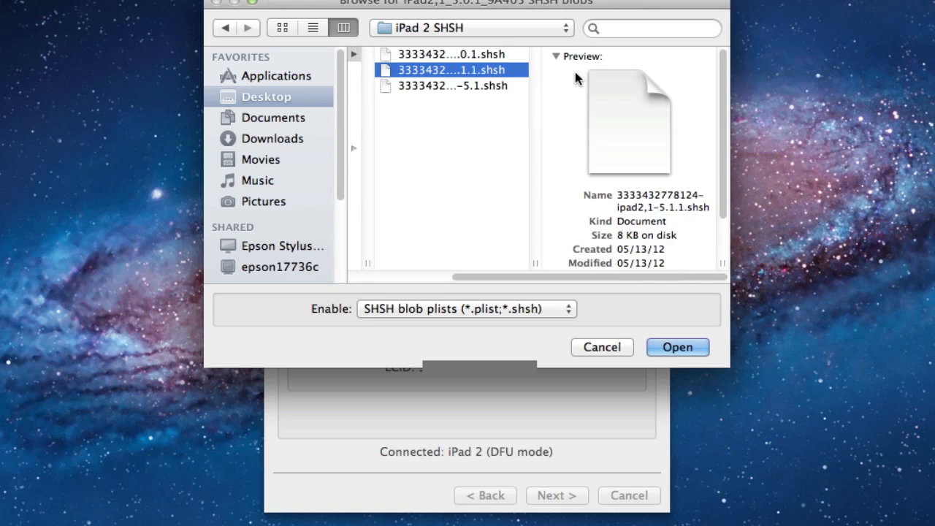
left_click(450, 84)
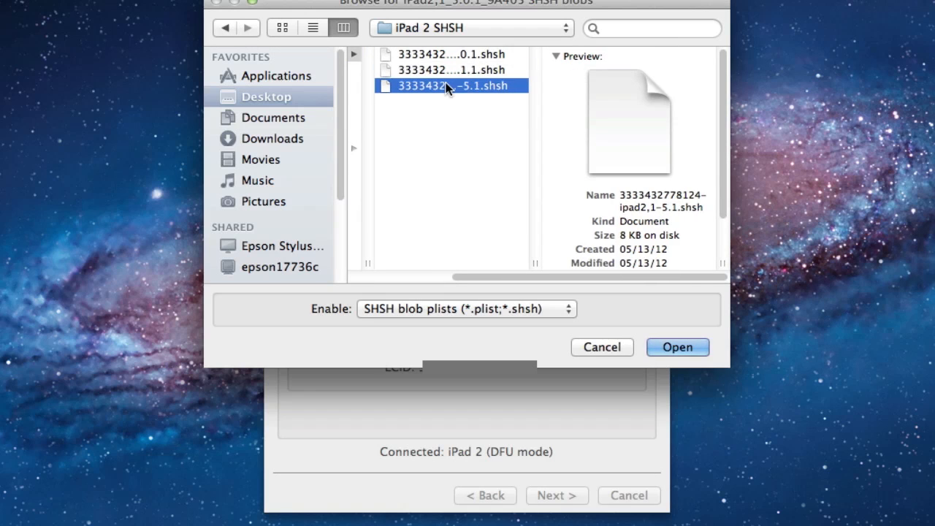
left_click(446, 54)
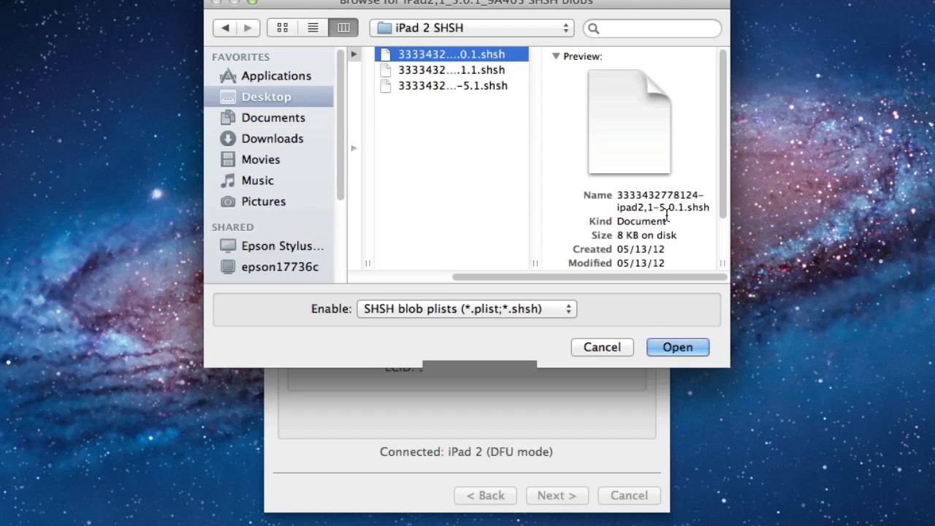
left_click(676, 348)
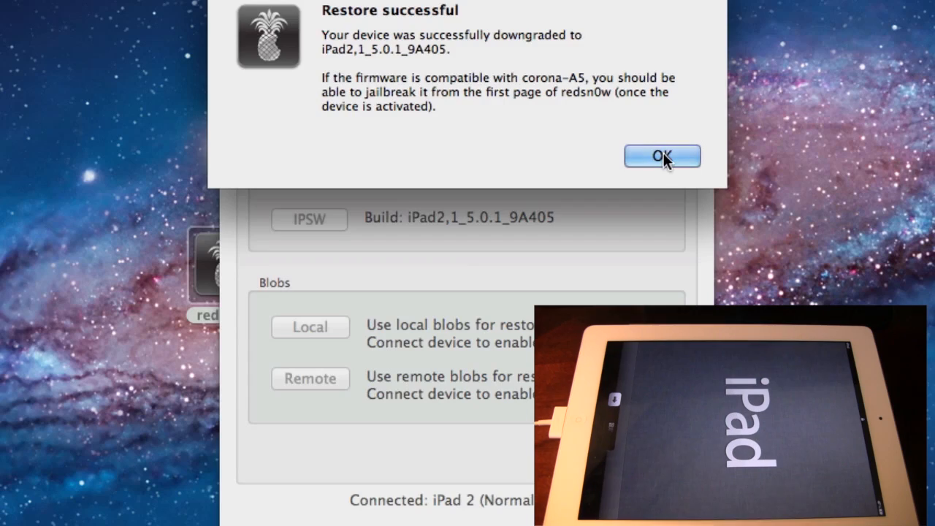
Step: Dismiss the Restore successful notice once the 5.0.1 downgrade finishes
left_click(662, 155)
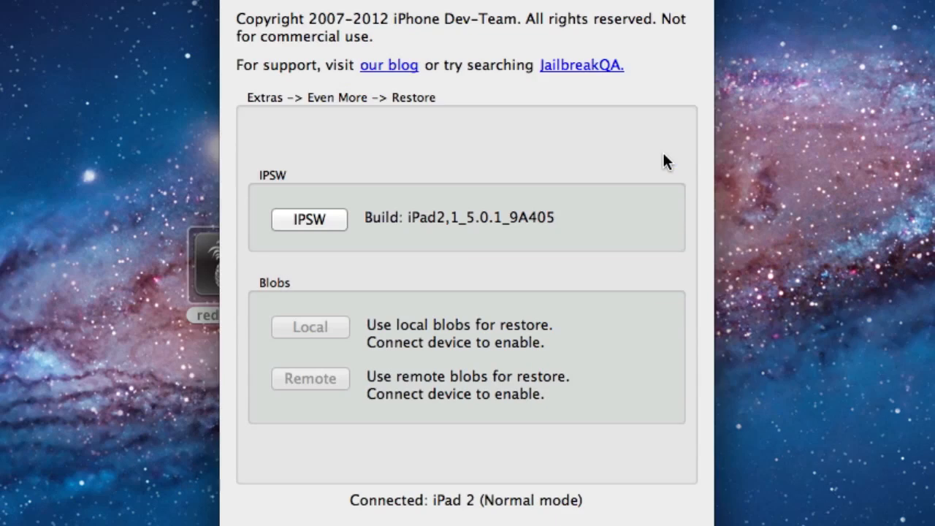